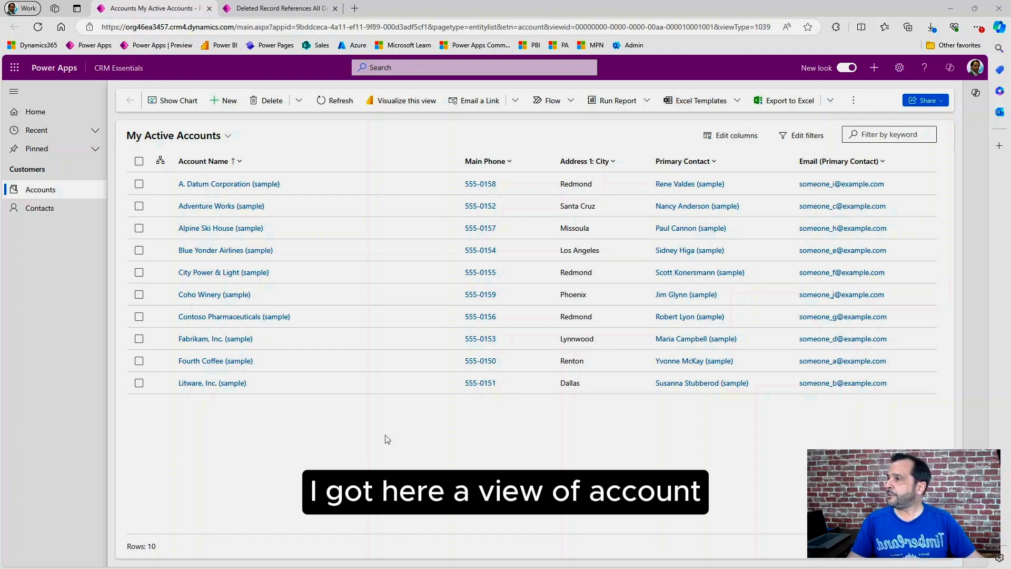
Select the Alpine Ski House and Blue Yonder Airlines sample accounts in My Active Accounts.
left_click(138, 227)
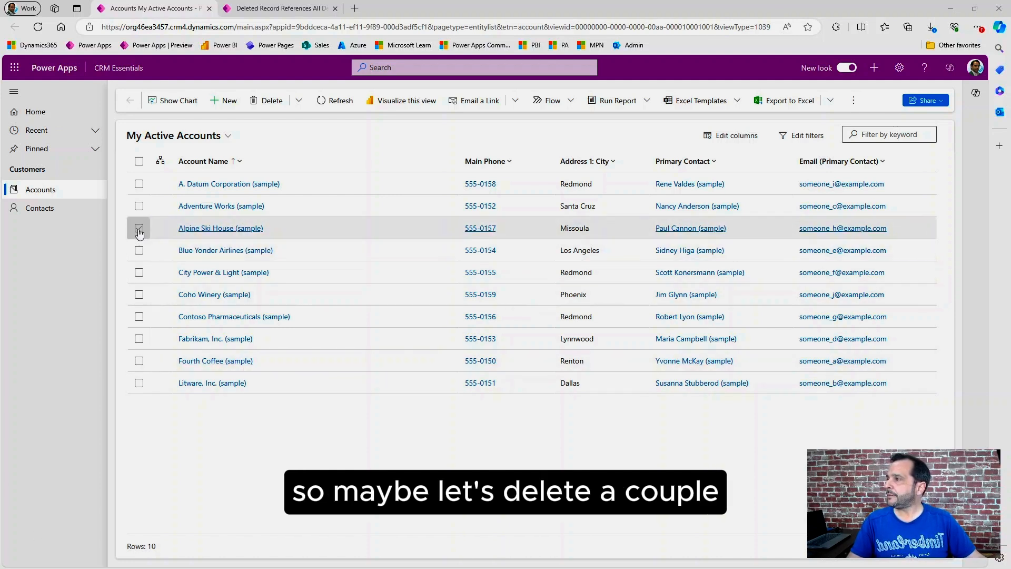
left_click(139, 250)
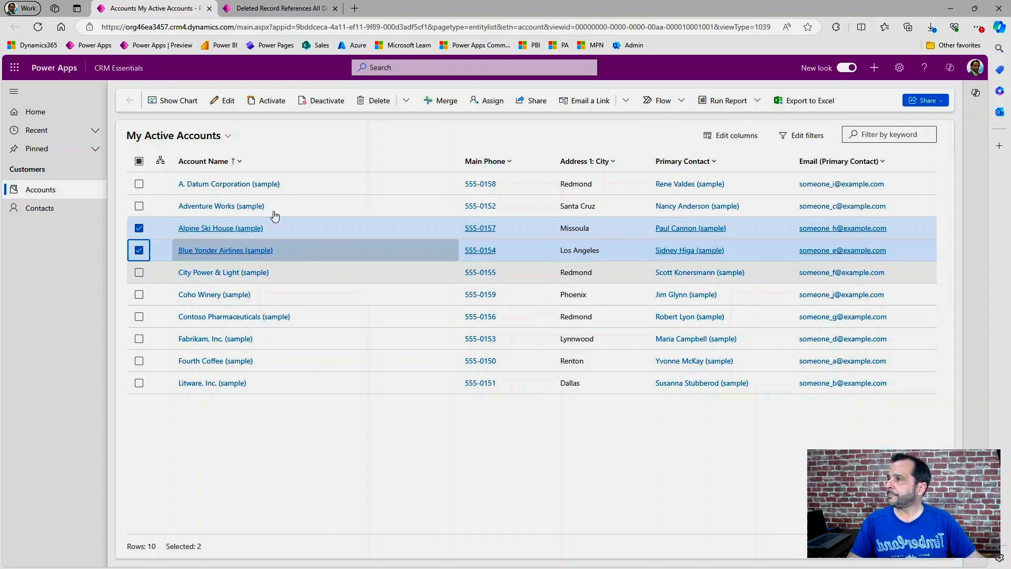
Delete both selected accounts and confirm the Accounts Delete Confirmation dialog.
left_click(378, 100)
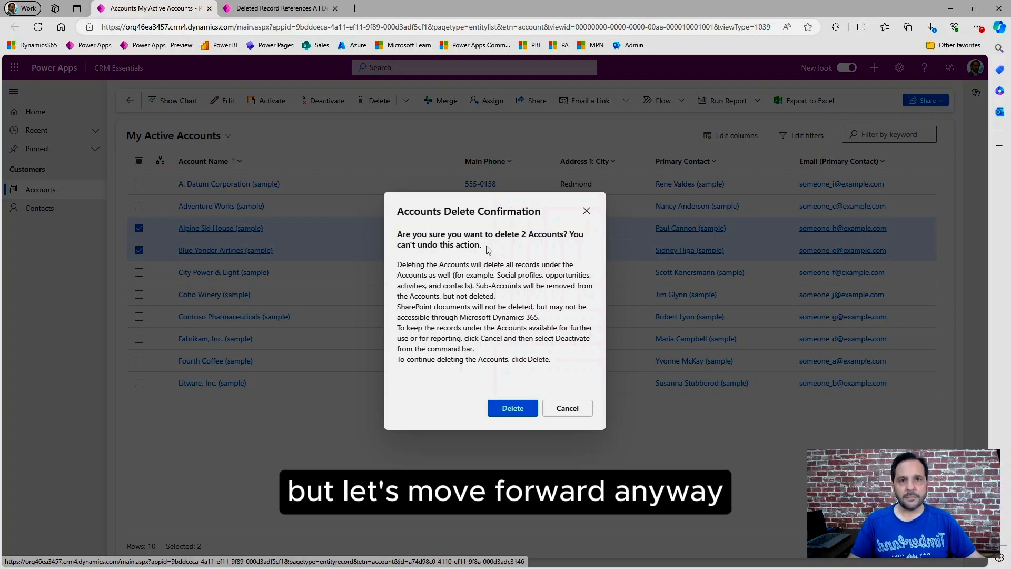
left_click(512, 408)
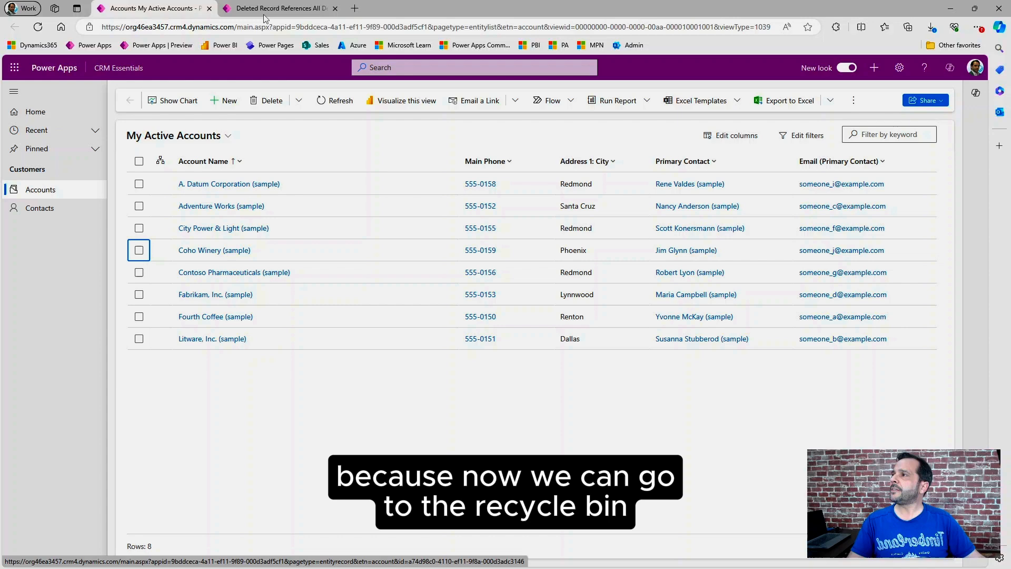
Restore the Alpine Ski House and Blue Yonder Airlines records from All Deleted Records, then return to Accounts.
left_click(278, 8)
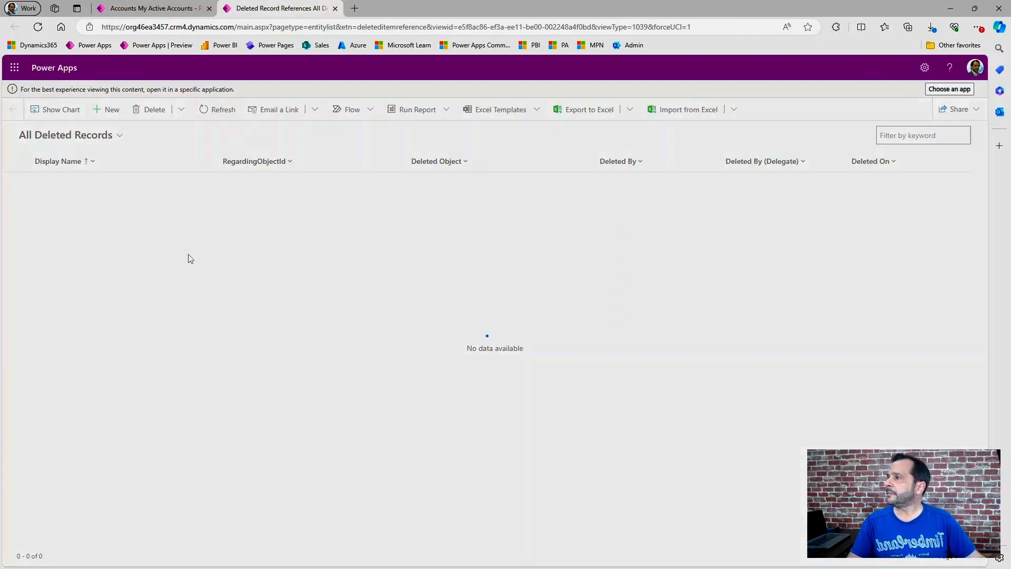
left_click(16, 184)
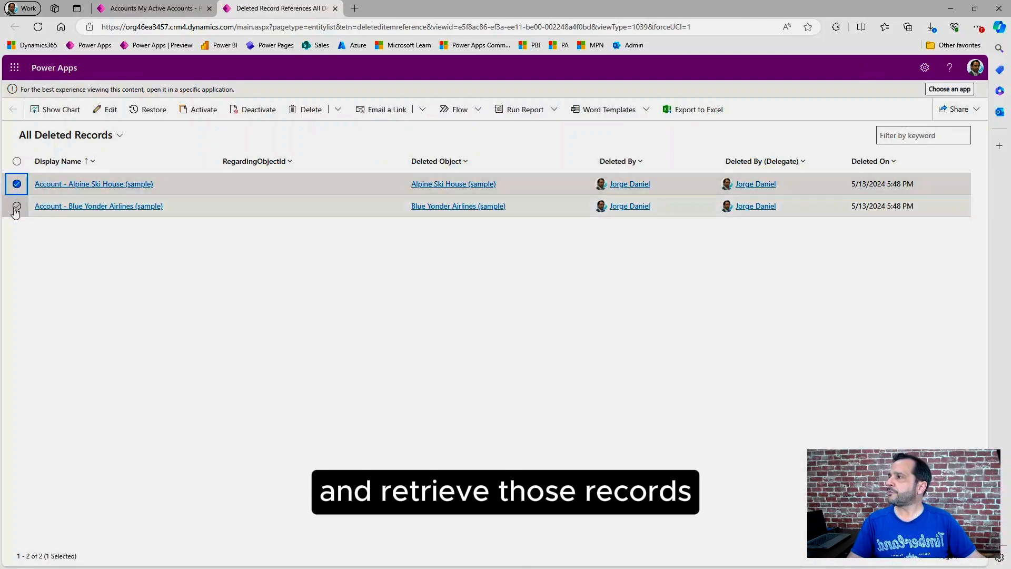
left_click(16, 205)
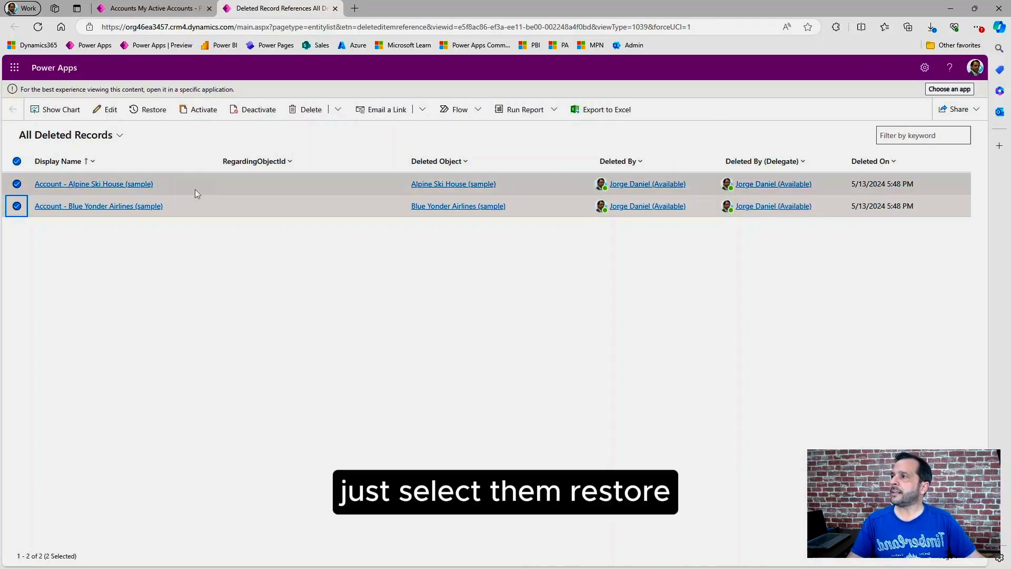
left_click(152, 109)
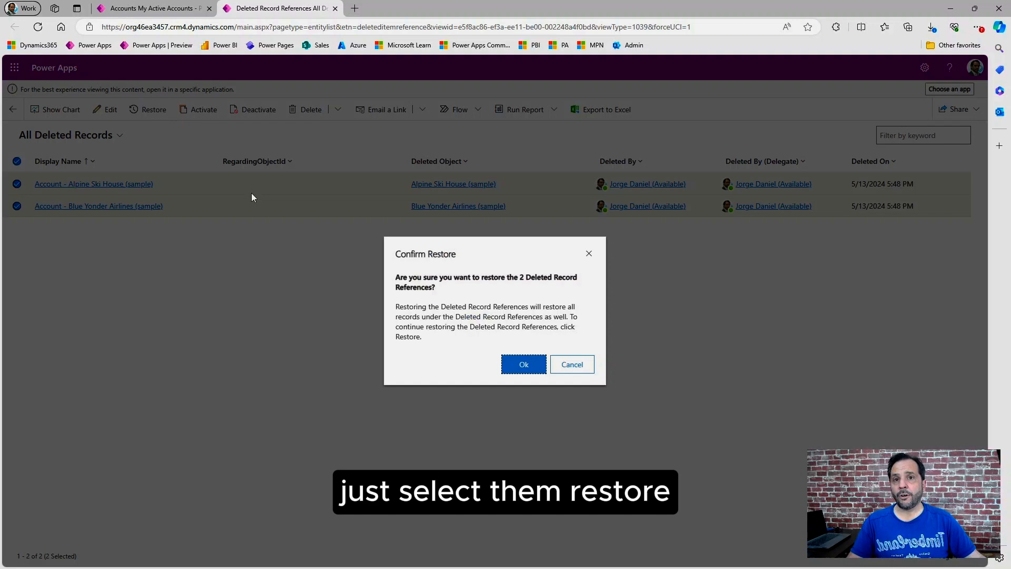
left_click(523, 364)
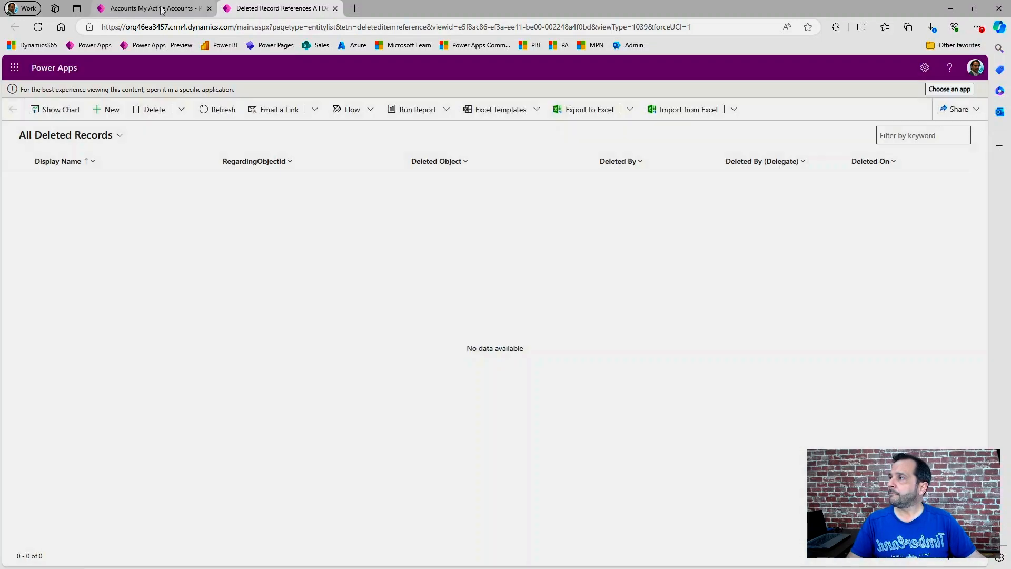
left_click(152, 8)
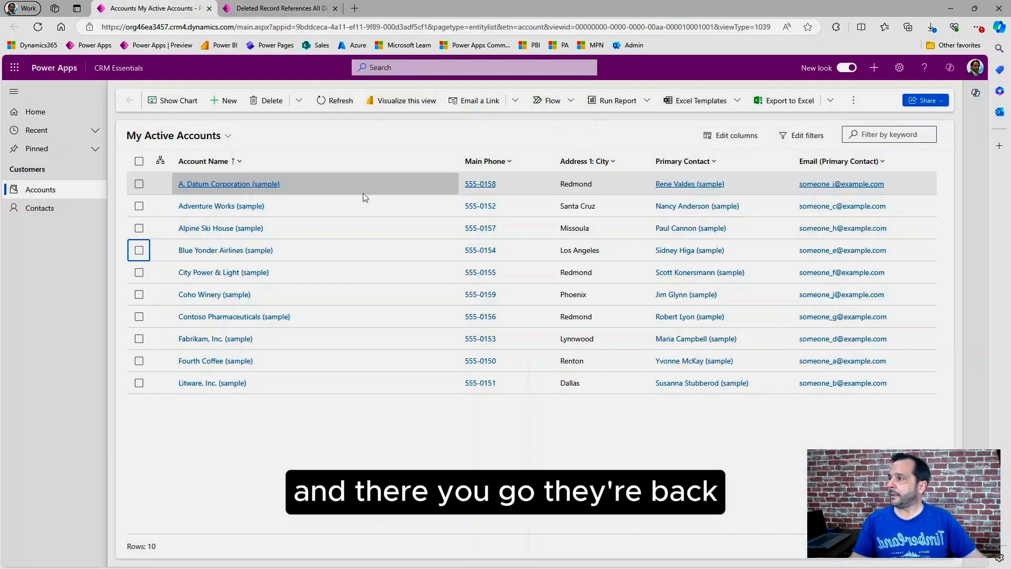